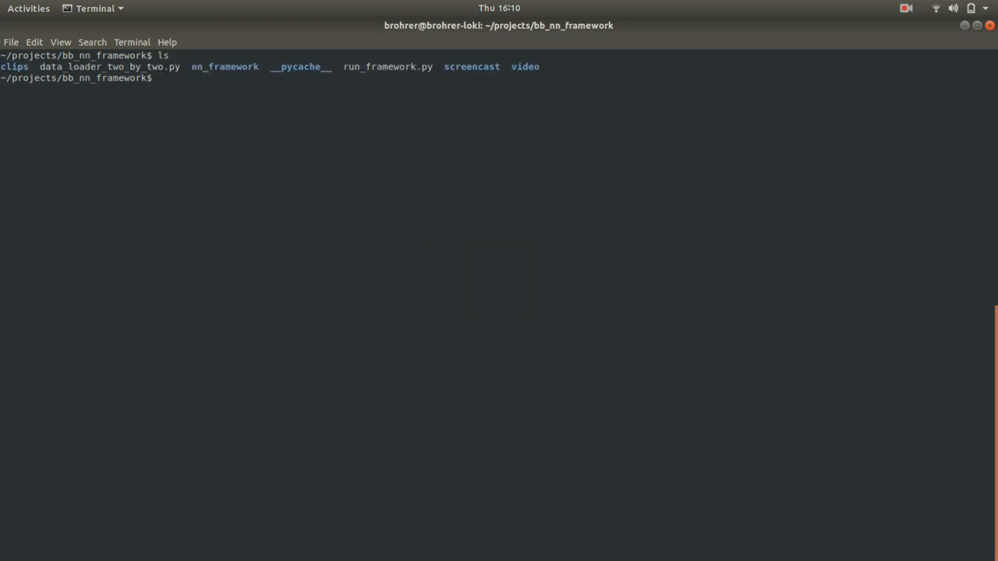
# Step: List the nn_framework folder contents from the project directory with ls nn
pyautogui.write('ls nn')
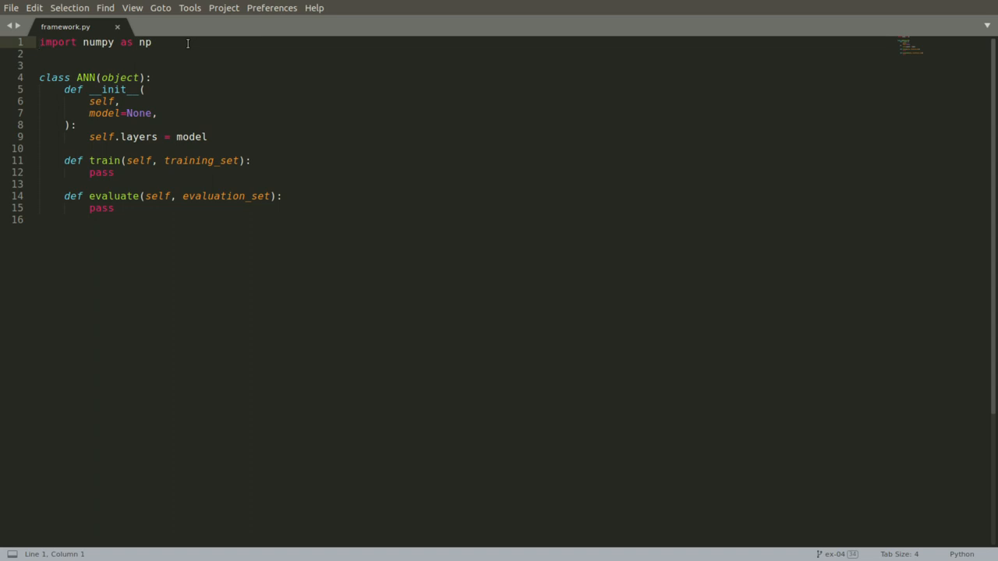
pyautogui.doubleClick(83, 78)
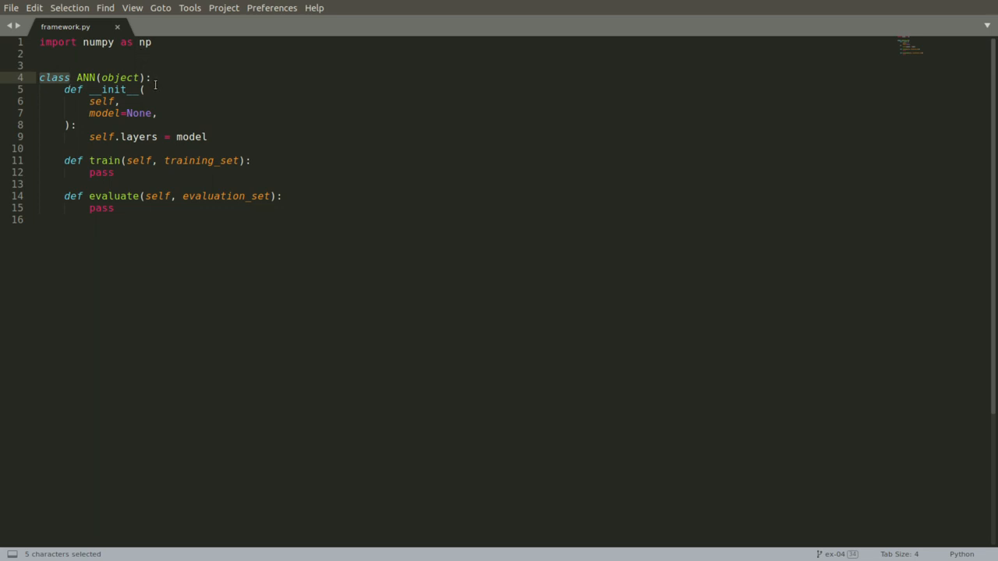
pyautogui.click(102, 159)
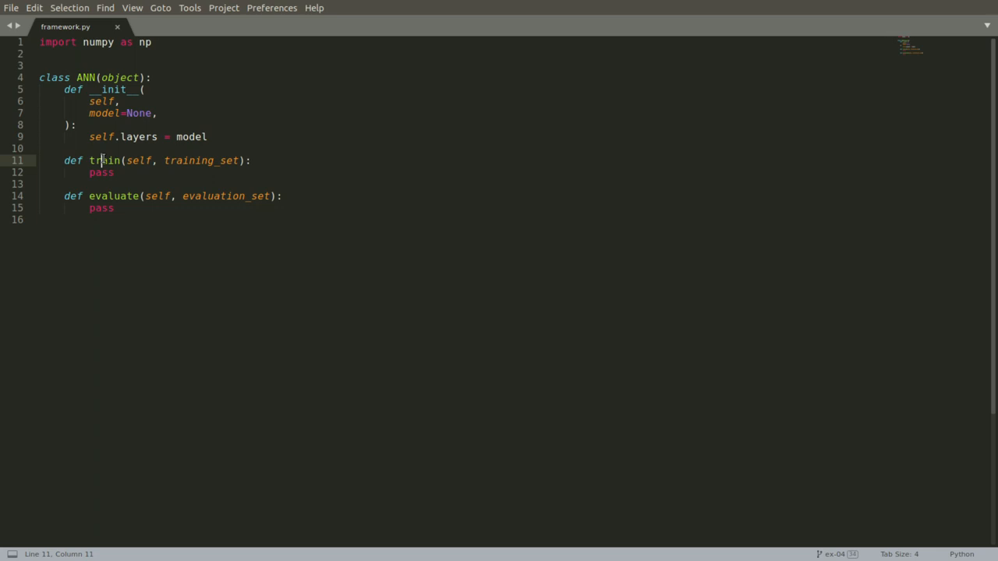
pyautogui.doubleClick(114, 196)
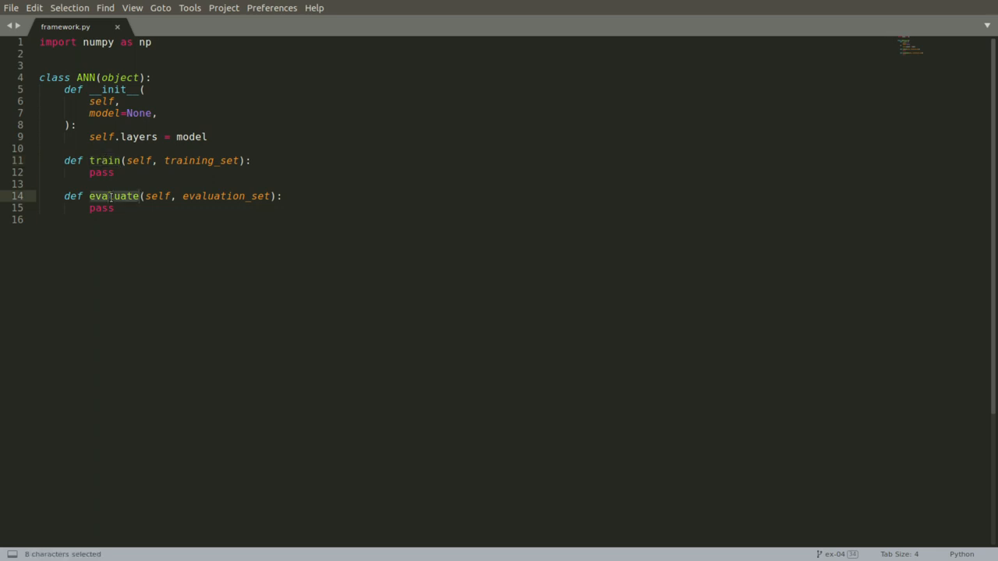
pyautogui.click(107, 196)
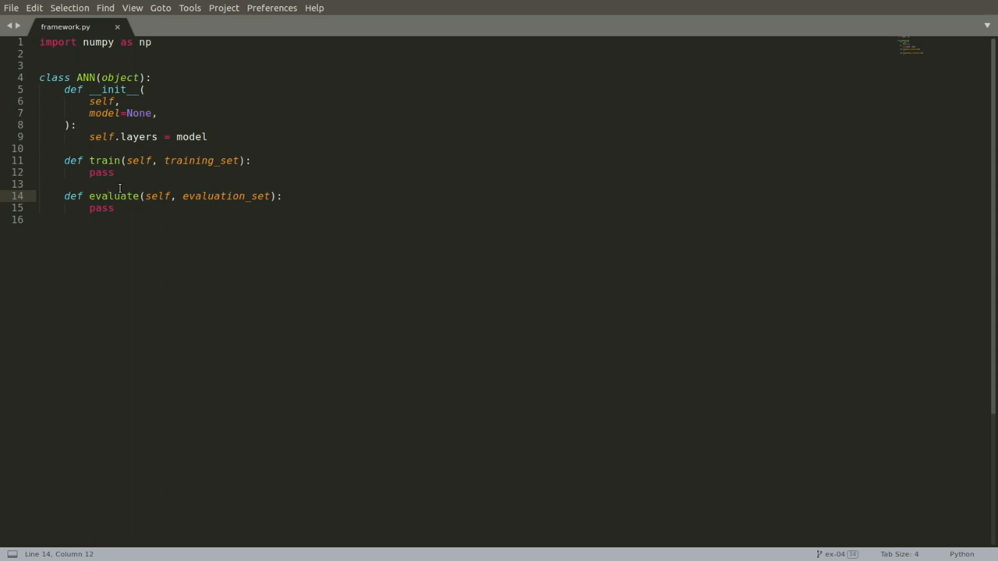
pyautogui.doubleClick(113, 89)
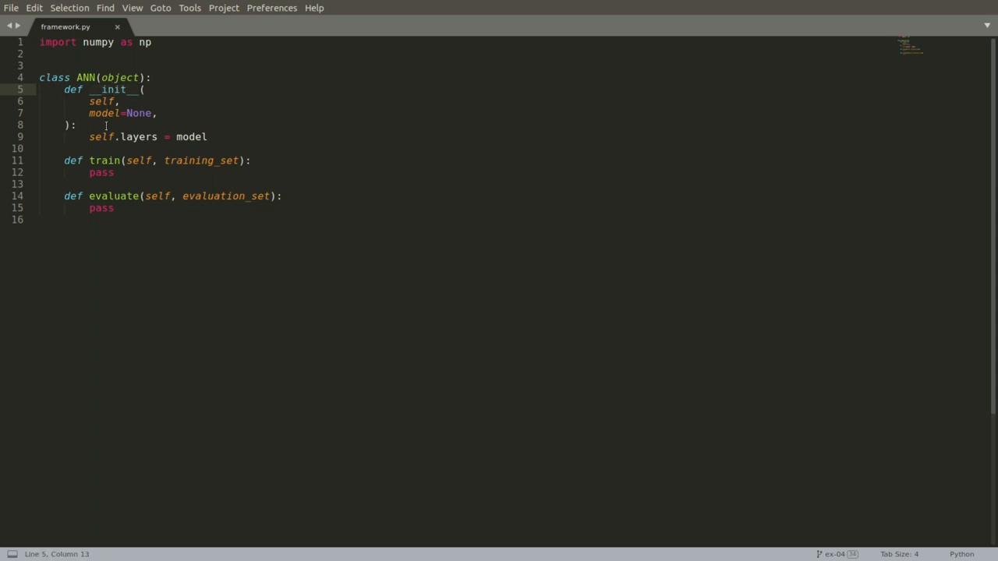
pyautogui.doubleClick(103, 113)
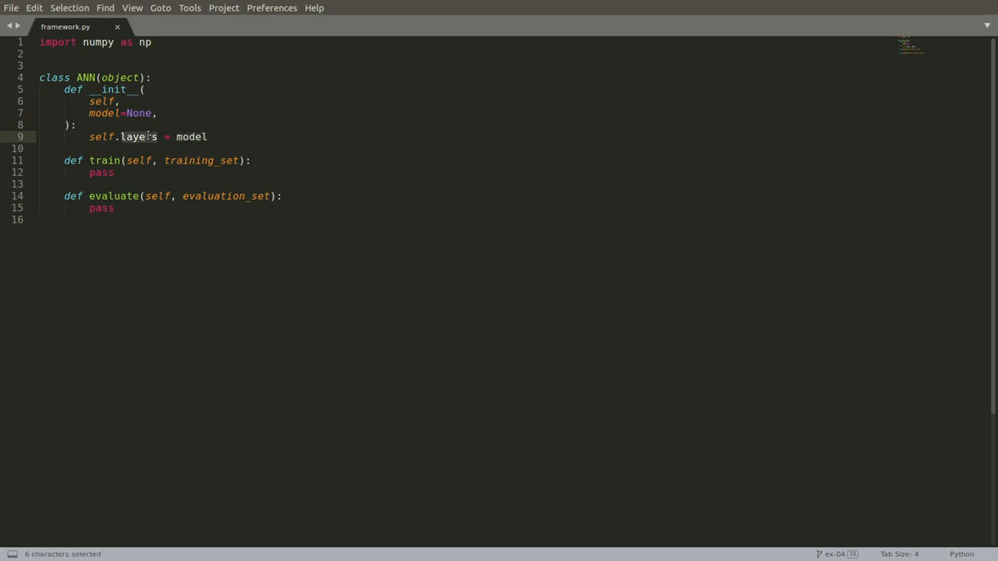
pyautogui.moveTo(201, 159)
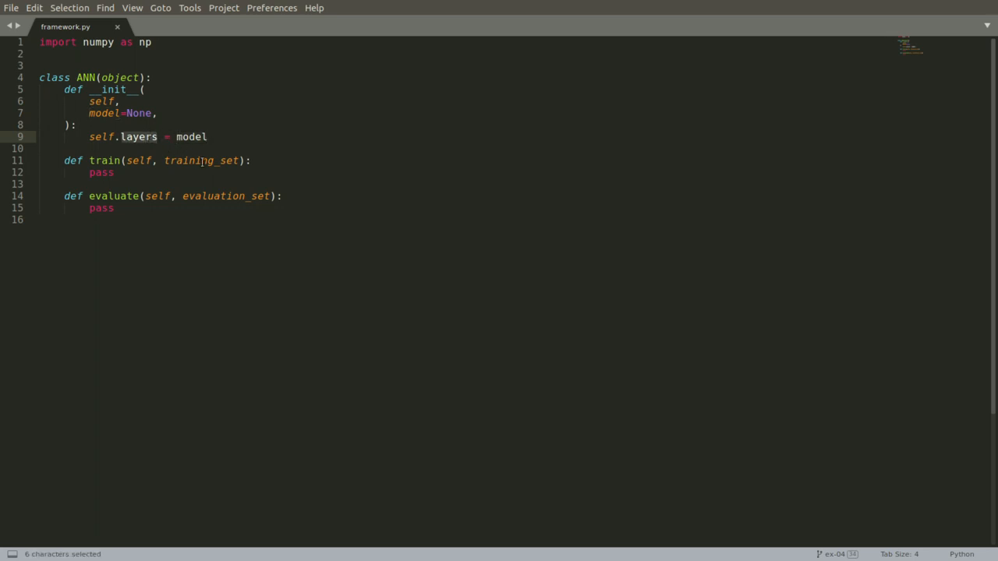
pyautogui.doubleClick(200, 159)
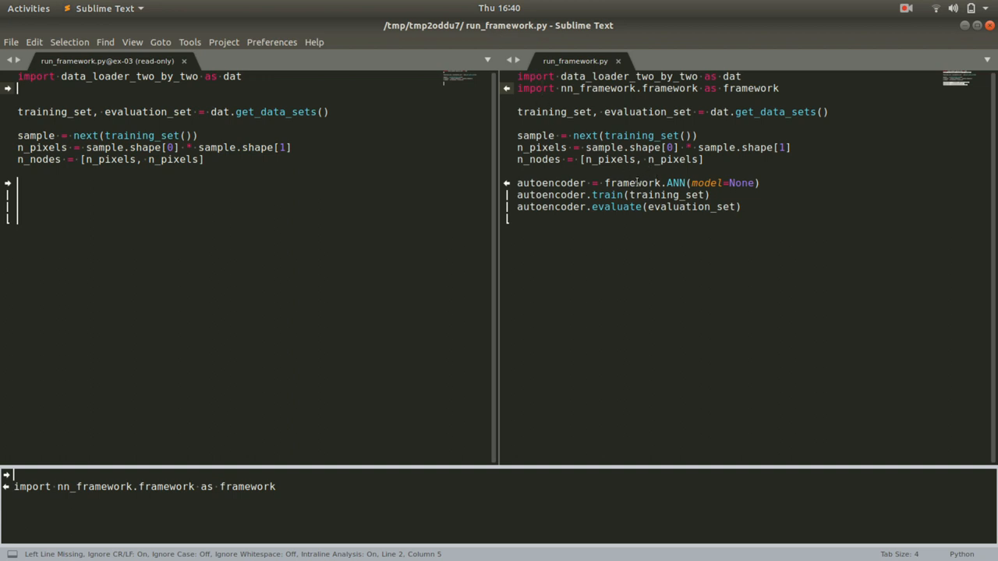
# Step: Highlight the autoencoder's train call and its training_set argument in run_framework.py
pyautogui.doubleClick(632, 183)
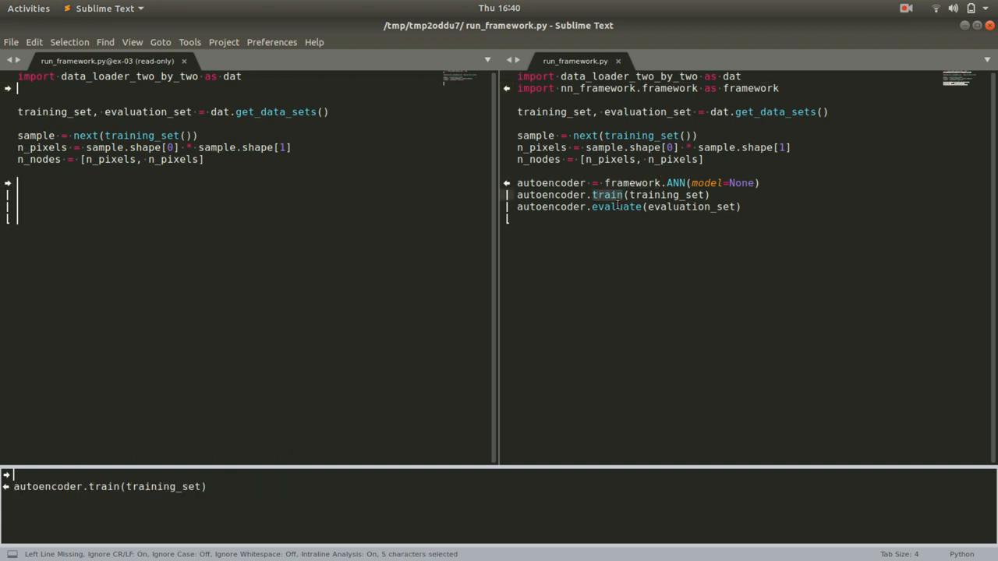
pyautogui.doubleClick(643, 134)
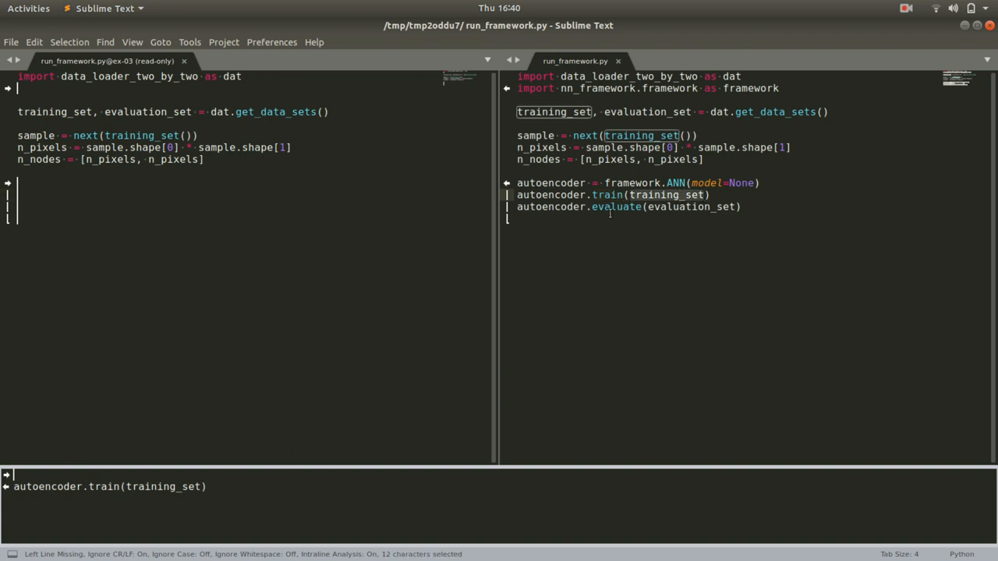